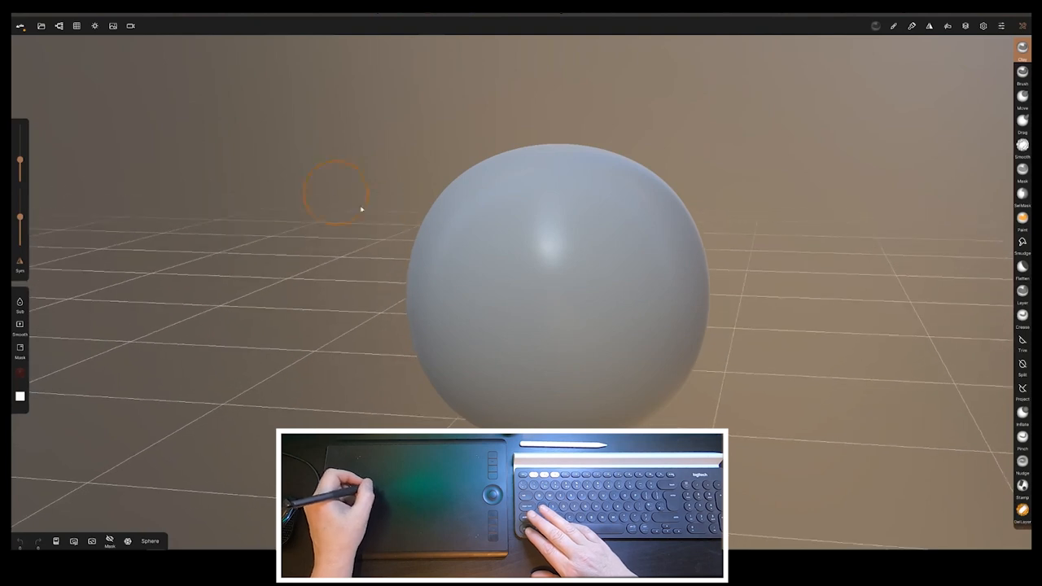
pyautogui.moveTo(367, 207)
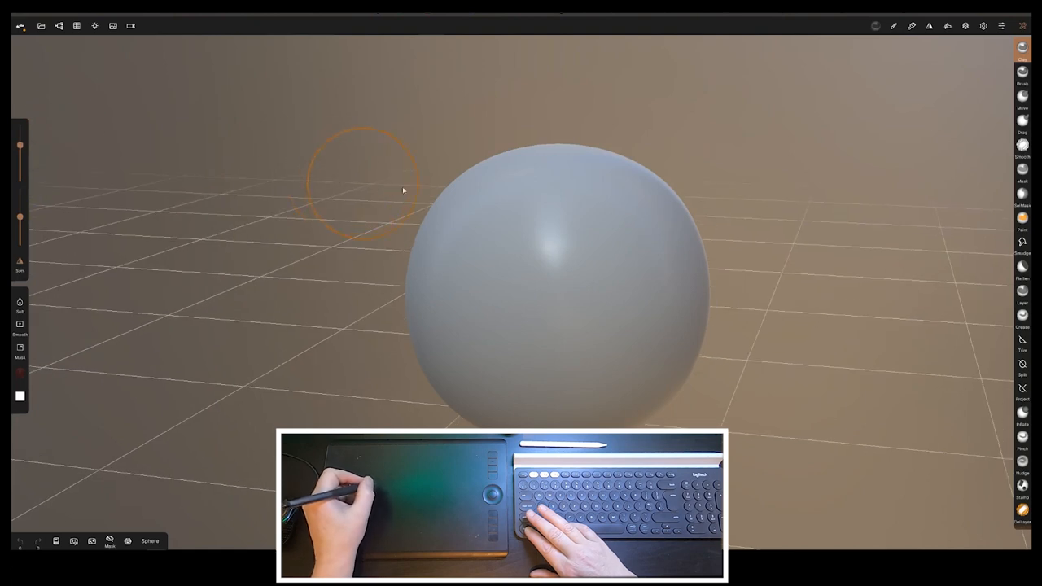
pyautogui.moveTo(318, 216)
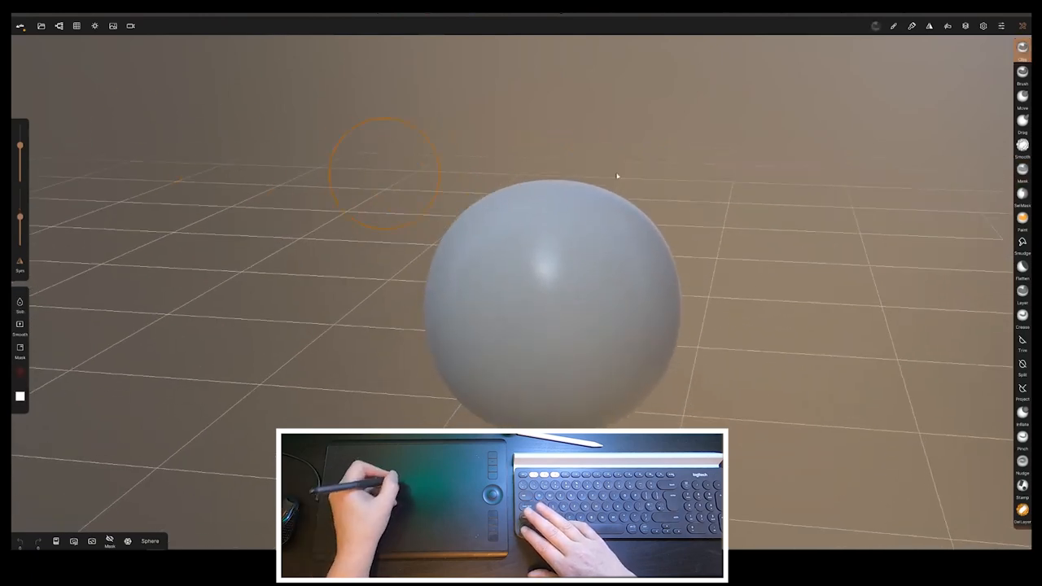
pyautogui.moveTo(1009, 49)
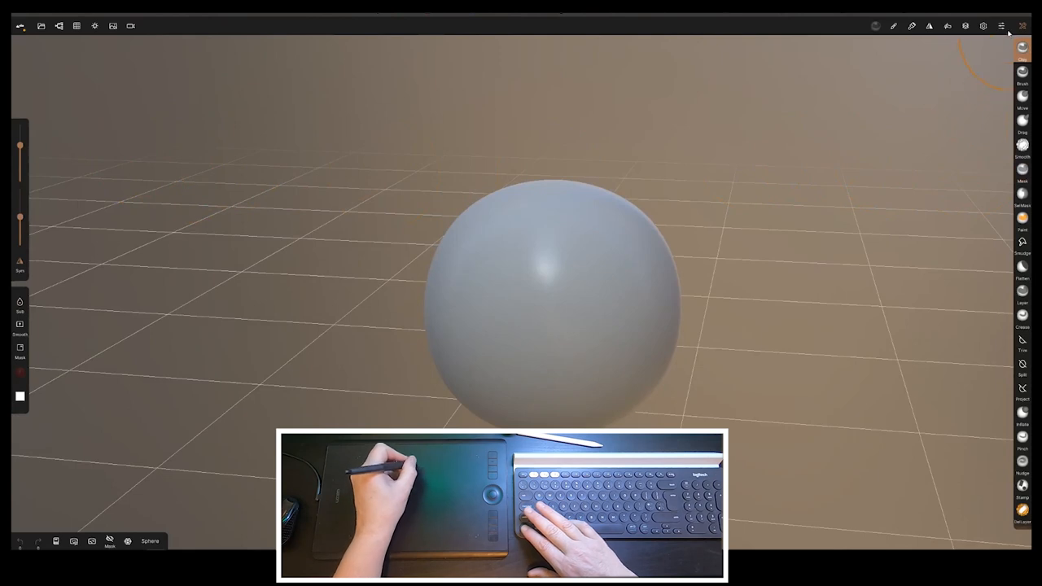
# Step: Switch the interface preferences to the left-handed layout
pyautogui.click(1001, 26)
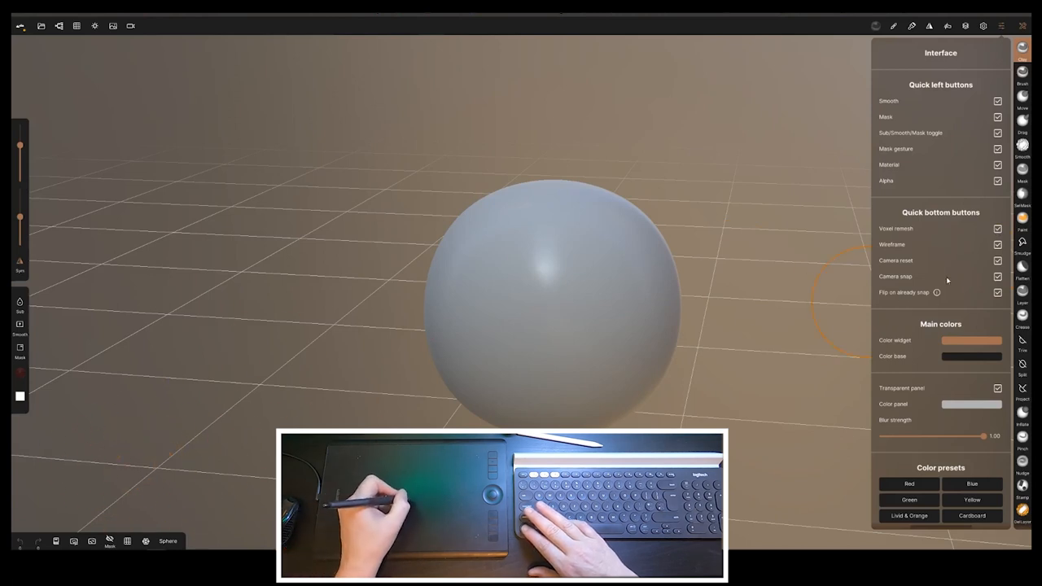
pyautogui.scroll(-3)
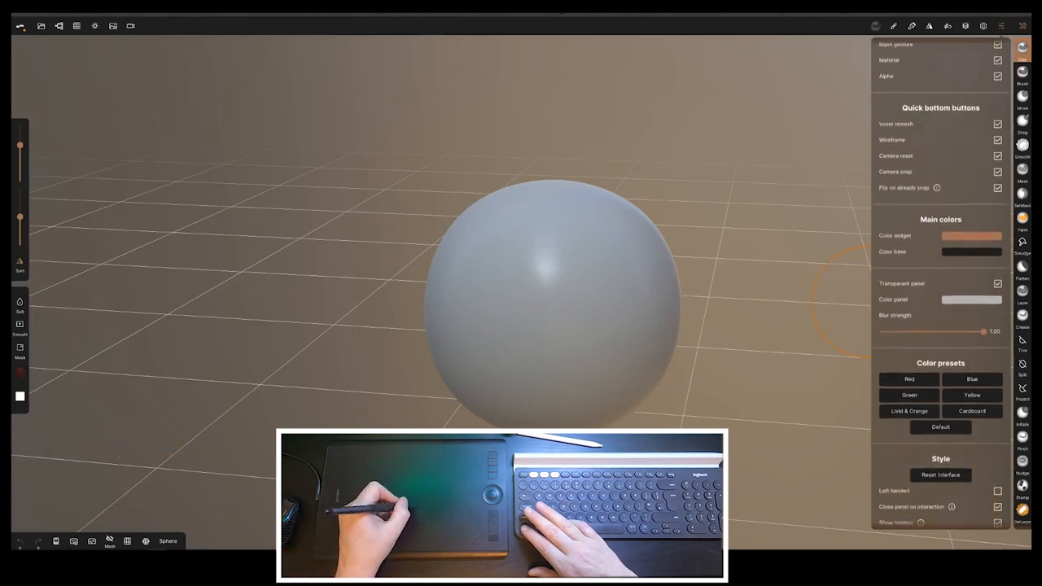
pyautogui.scroll(3)
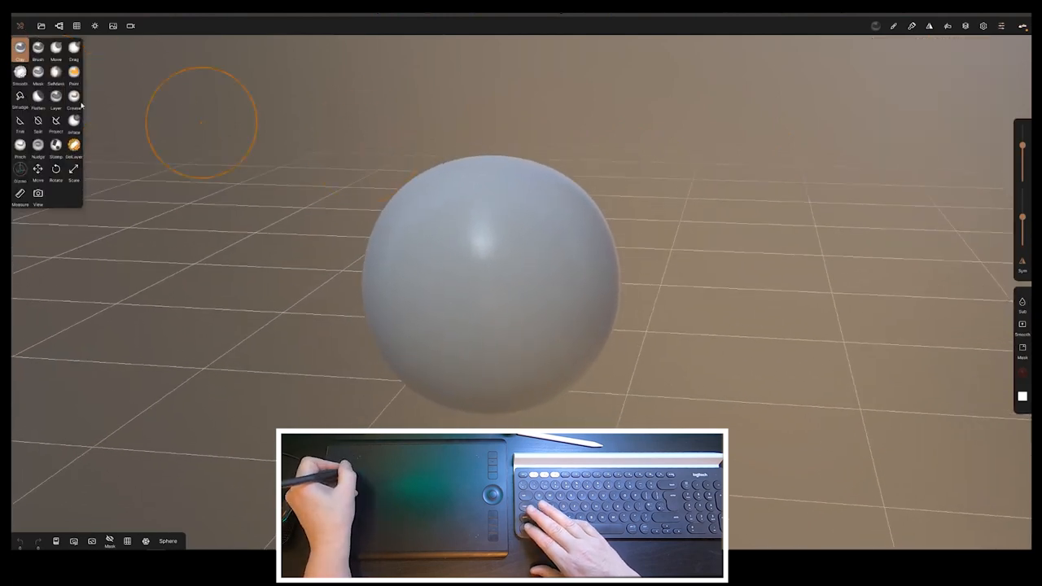
# Step: Pull the sphere with the Move brush into a leaning head with brow, nose and chin
pyautogui.click(55, 49)
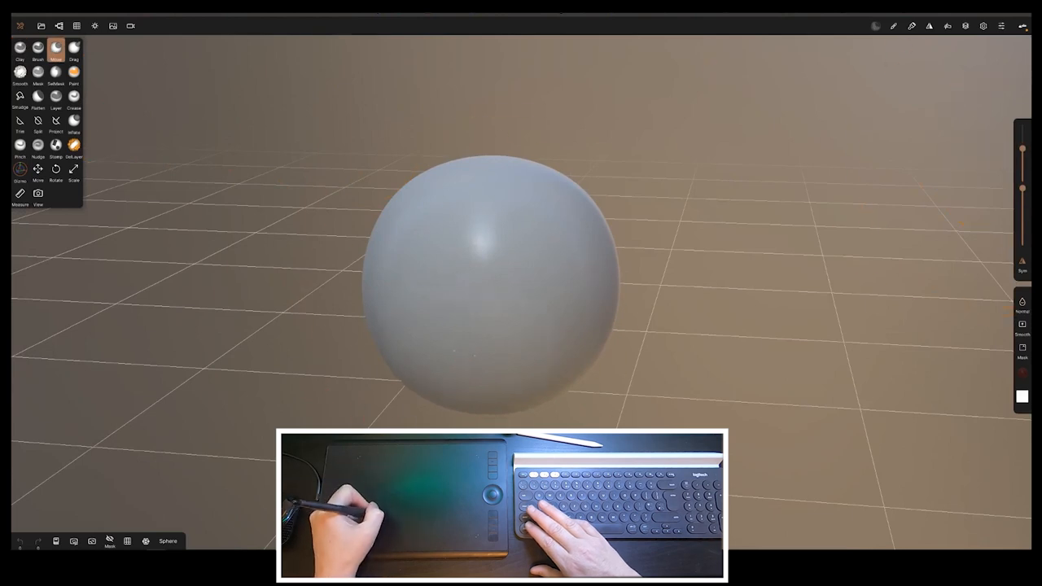
pyautogui.moveTo(494, 285); pyautogui.dragTo(495, 196)
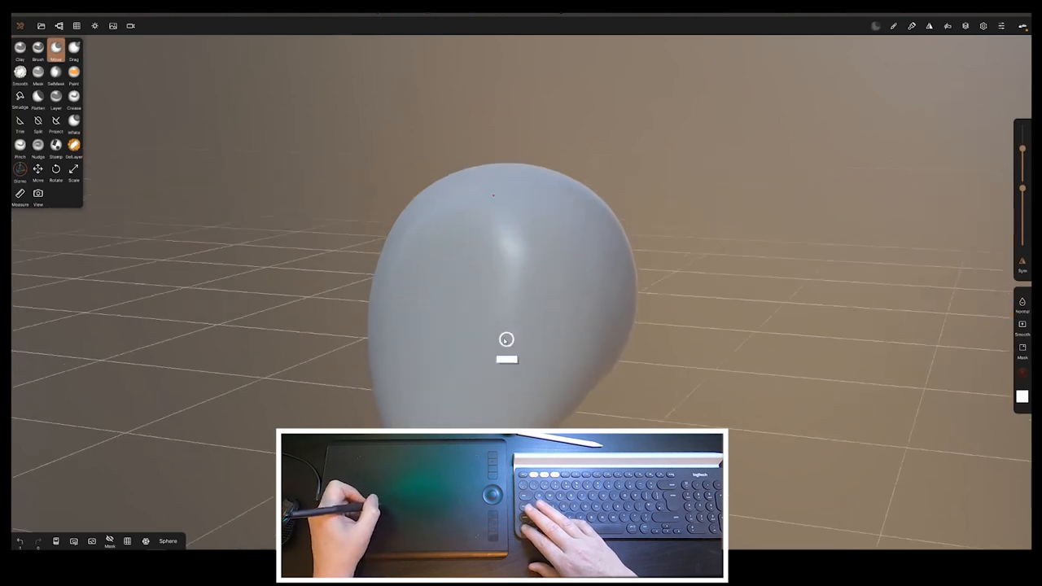
pyautogui.moveTo(506, 340); pyautogui.dragTo(674, 264)
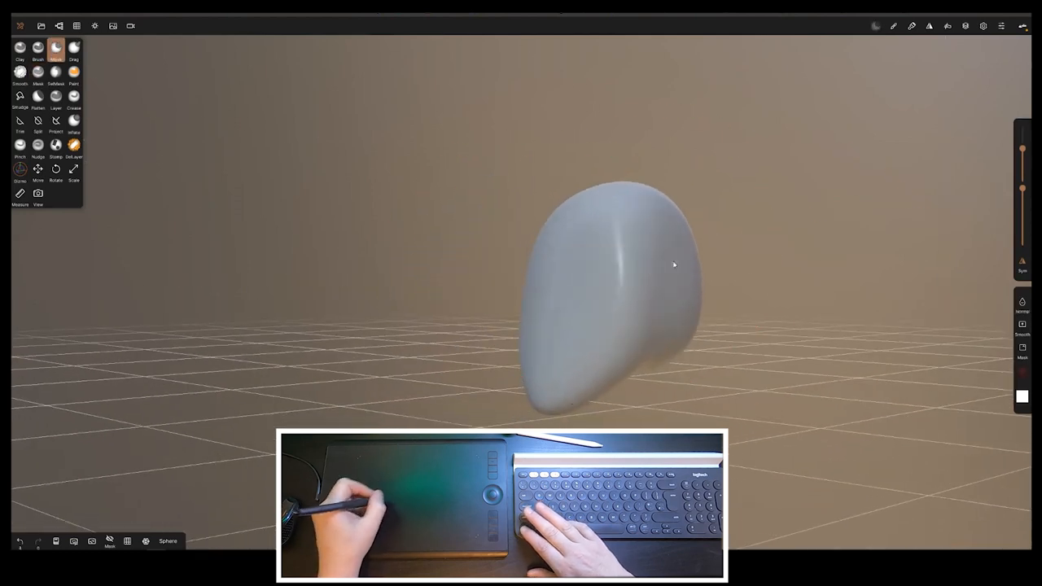
pyautogui.moveTo(674, 265); pyautogui.dragTo(625, 366)
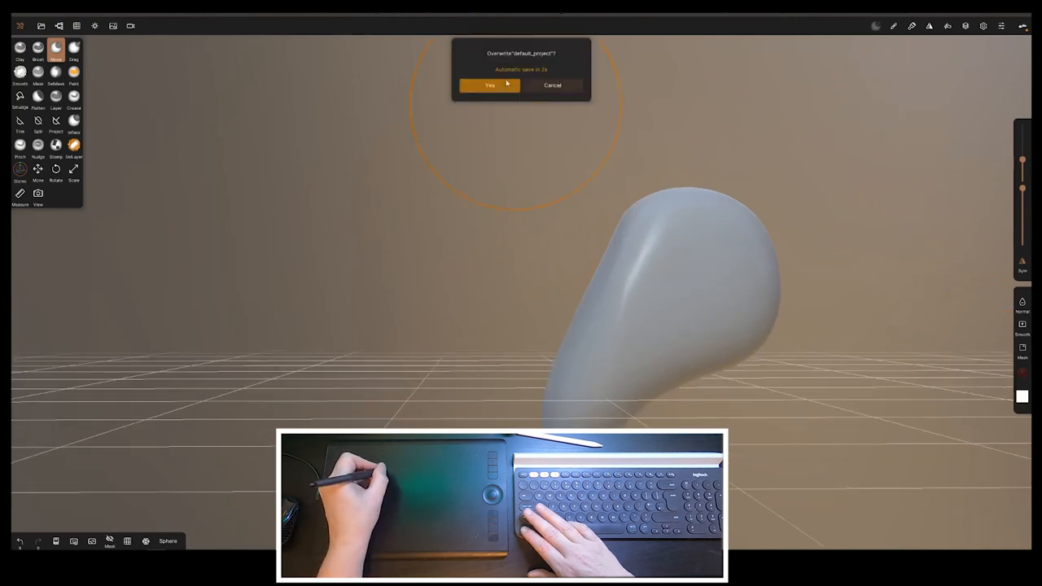
pyautogui.click(490, 85)
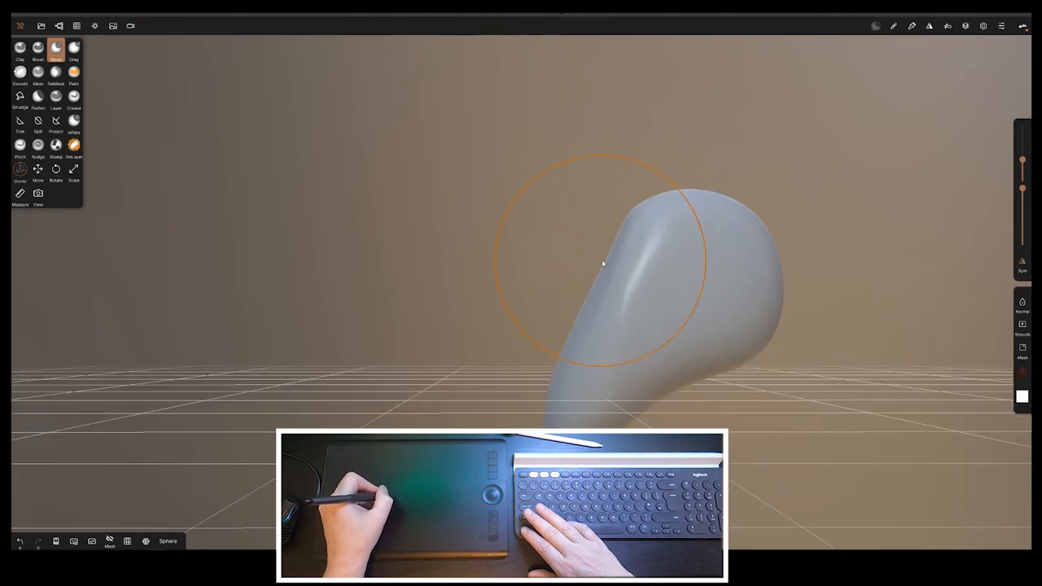
pyautogui.moveTo(603, 265); pyautogui.dragTo(574, 326)
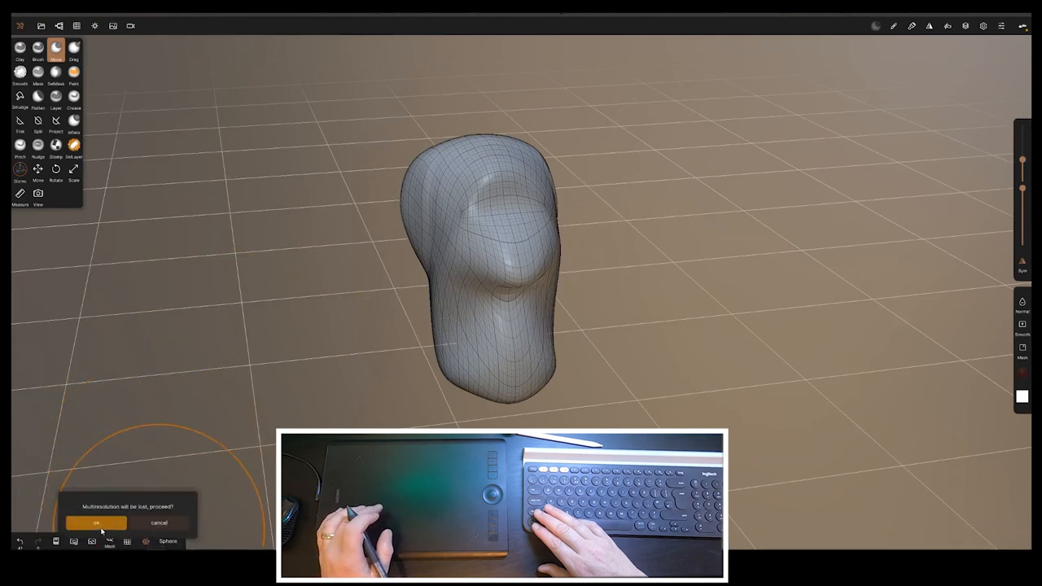
# Step: Accept the voxel remesh despite losing subdivision levels
pyautogui.click(96, 522)
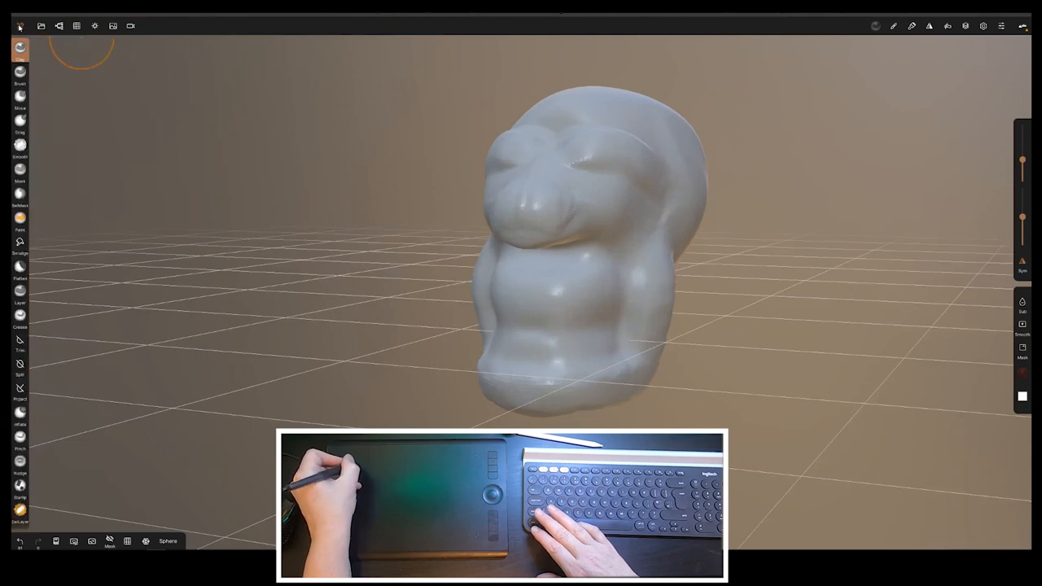
# Step: Smooth the brow, nose and jowls from the compact brush grid, then return to Clay
pyautogui.click(40, 26)
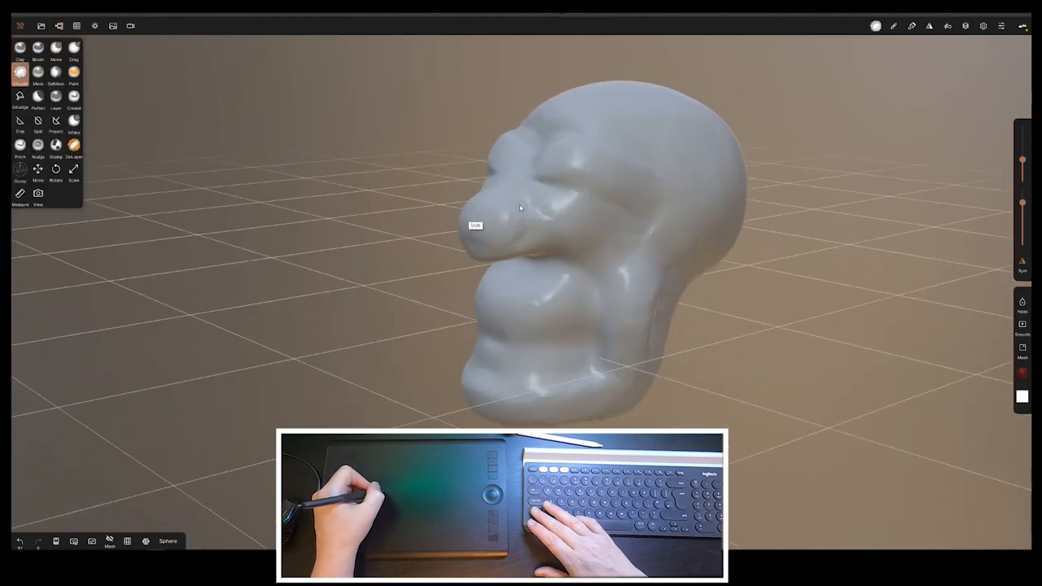
pyautogui.click(59, 25)
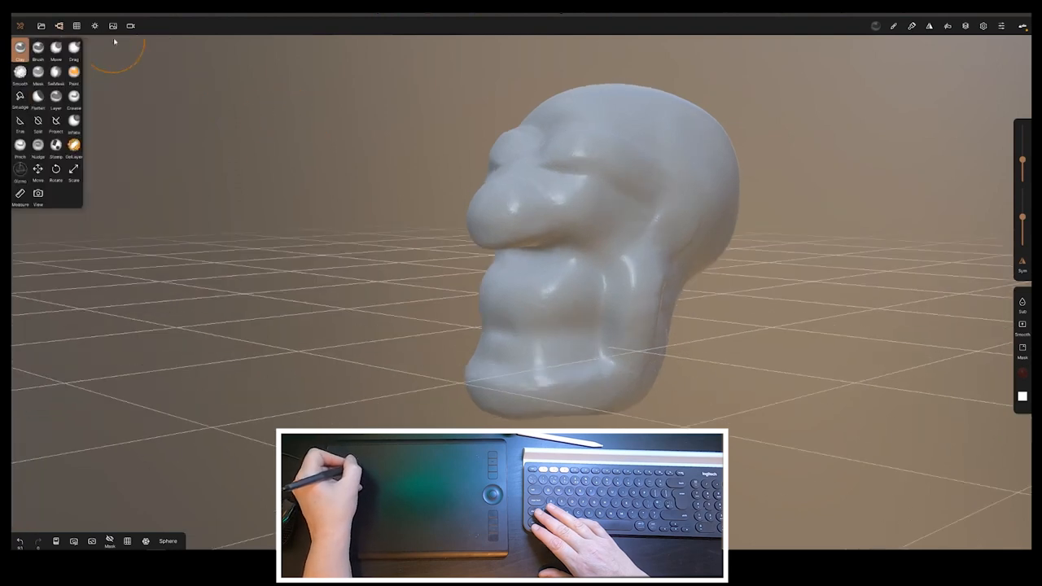
# Step: Try the indoor lighting, keep the outdoor environment, and switch to PBR shading
pyautogui.click(77, 25)
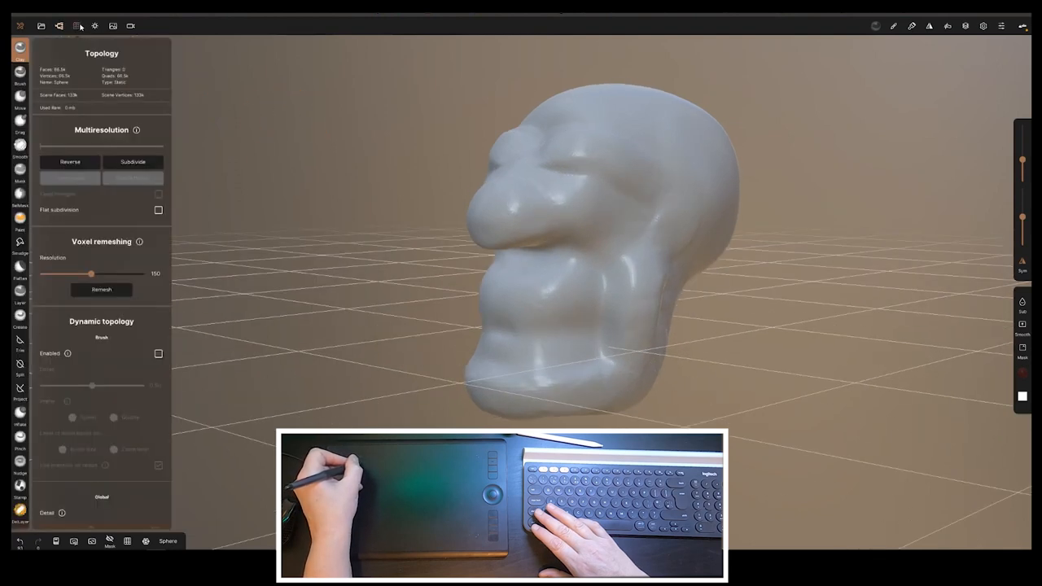
pyautogui.click(94, 25)
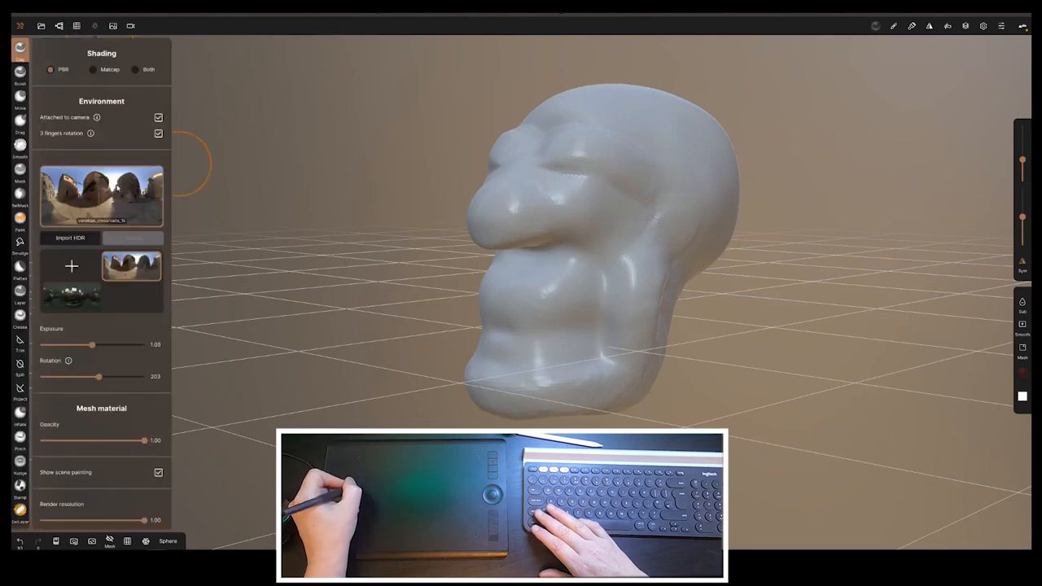
pyautogui.click(131, 267)
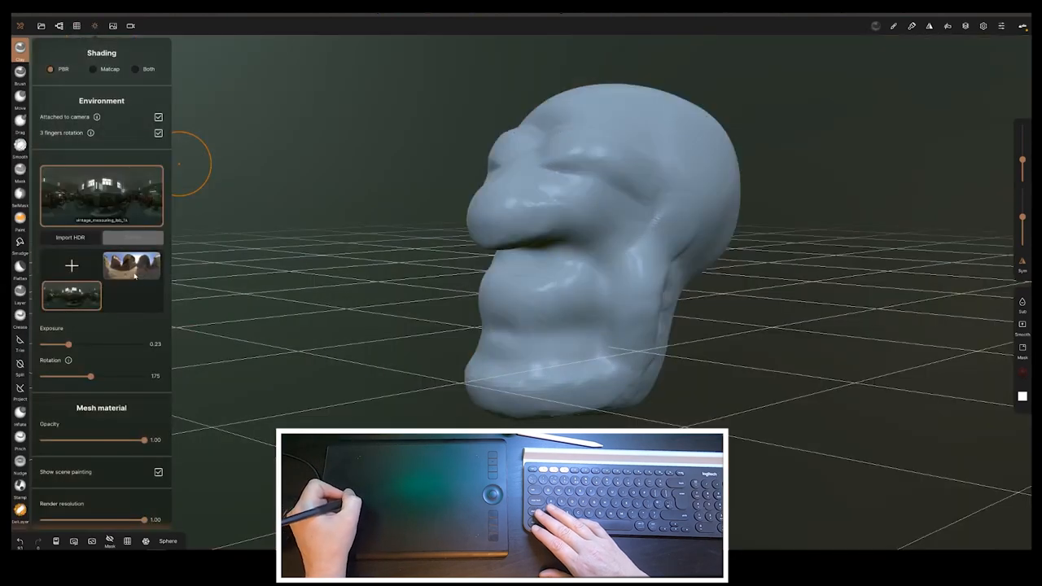
pyautogui.click(132, 265)
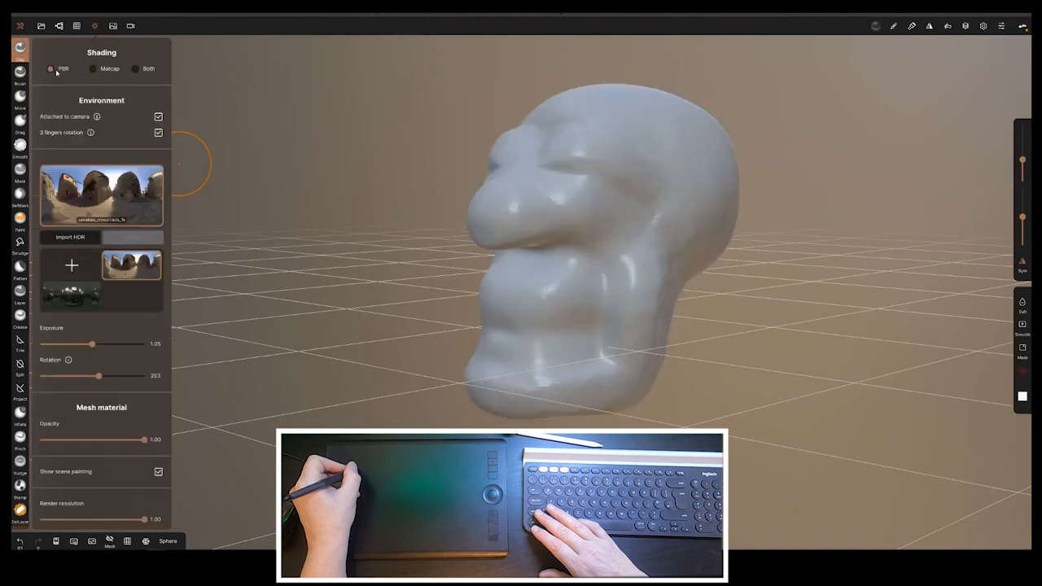
pyautogui.click(93, 68)
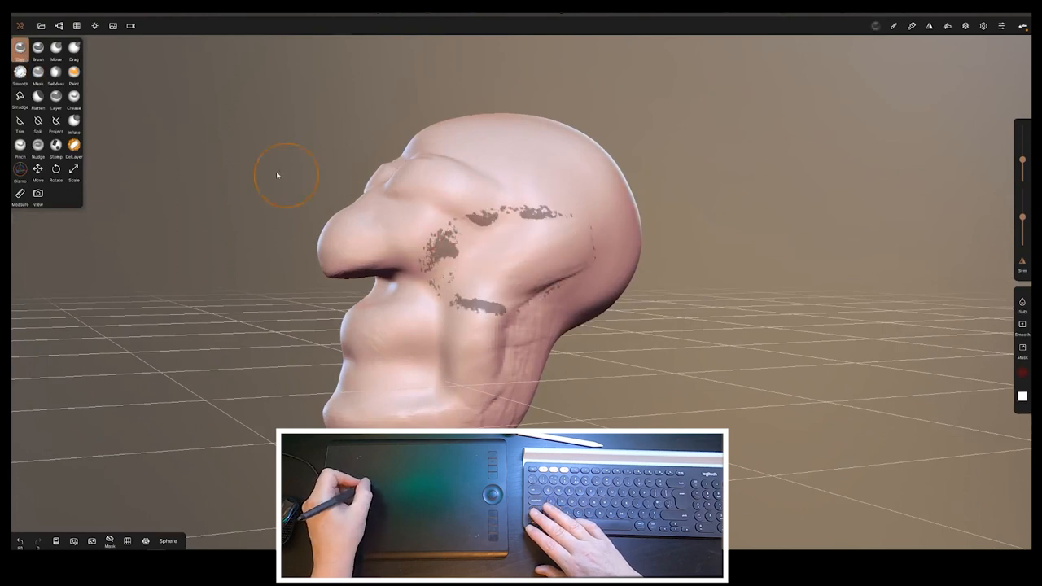
pyautogui.click(57, 26)
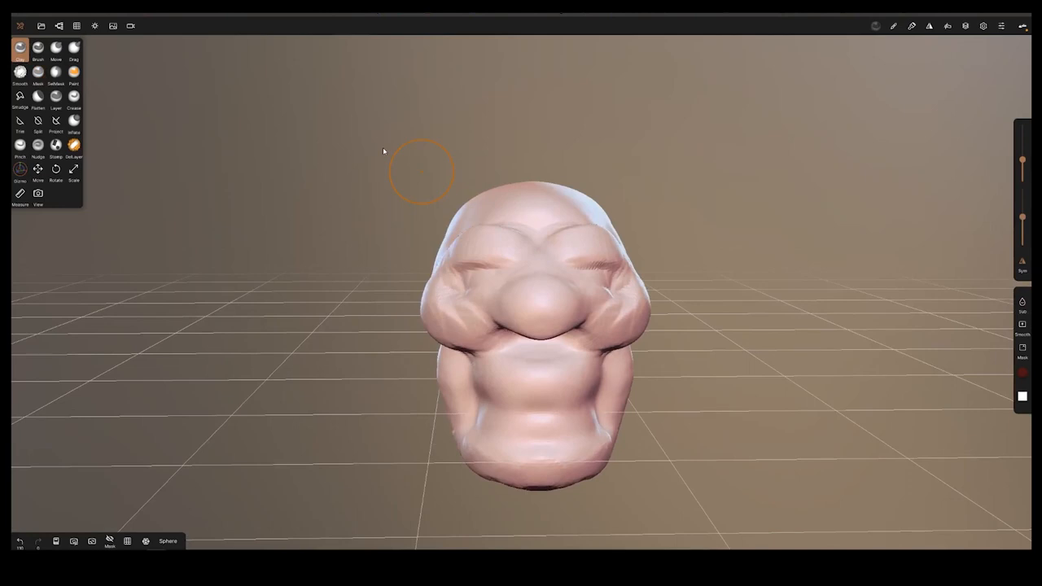
pyautogui.moveTo(989, 167)
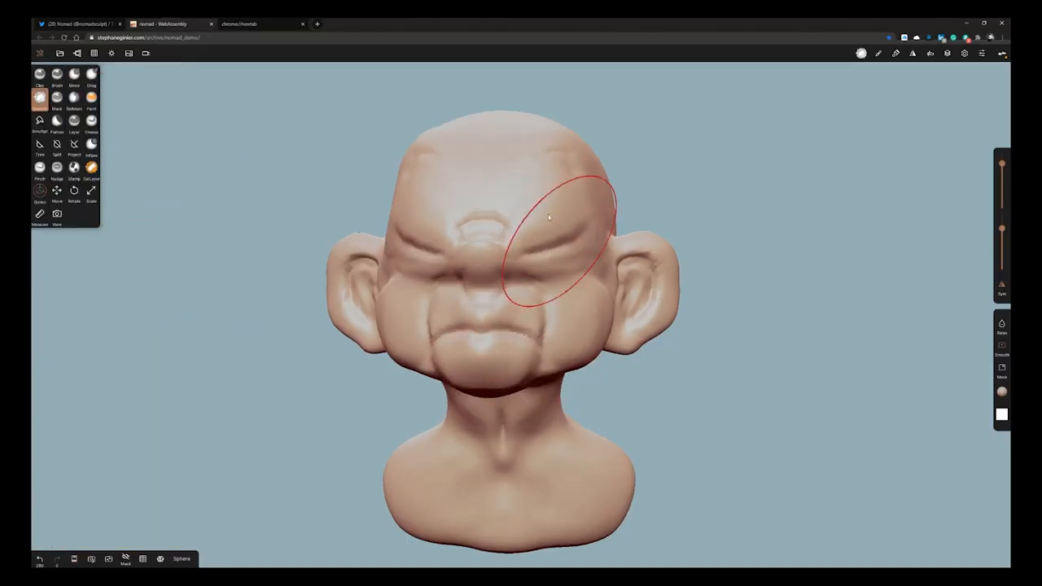
# Step: Pull the forehead and eye areas with the Move brush to deepen the wrinkles
pyautogui.click(60, 53)
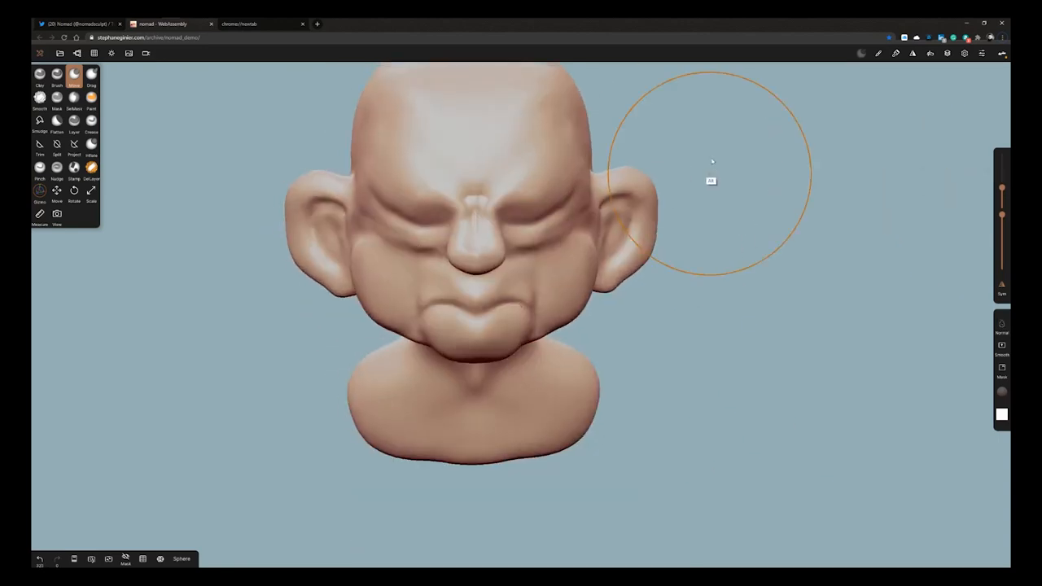
pyautogui.moveTo(713, 179); pyautogui.dragTo(612, 360)
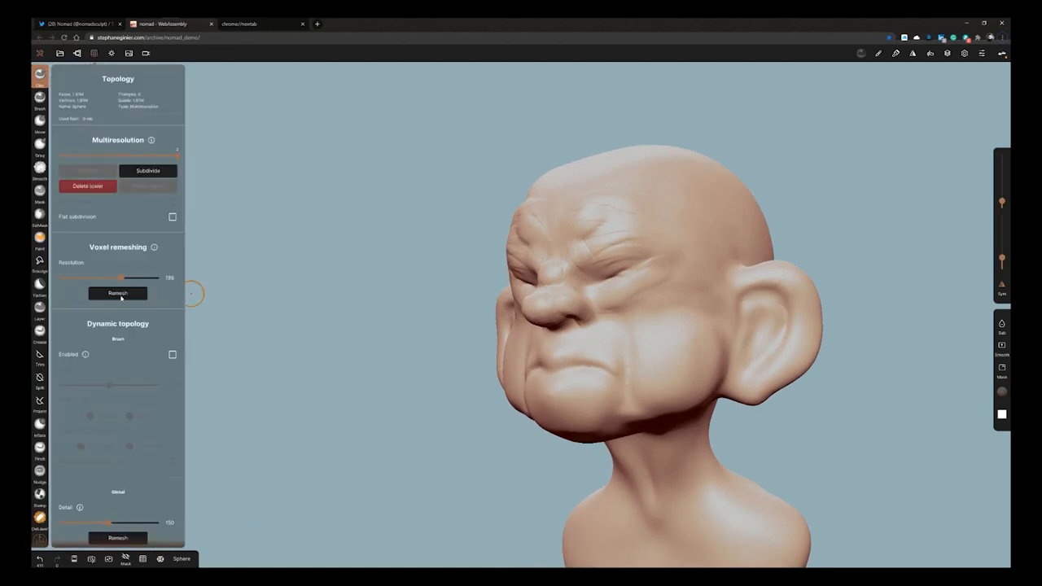
# Step: Remesh the bust and accept losing multiresolution levels
pyautogui.click(117, 293)
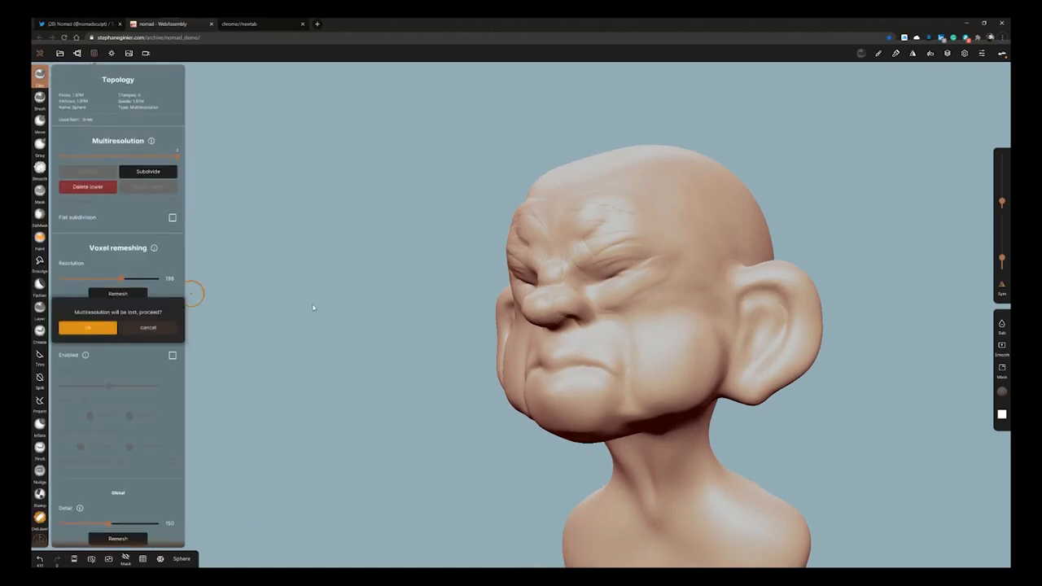
pyautogui.click(87, 327)
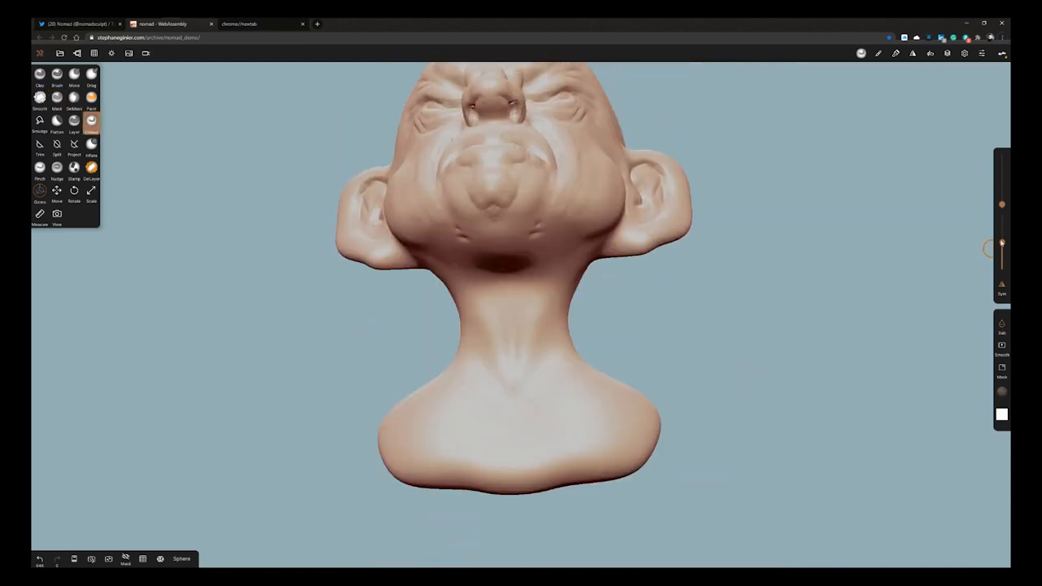
# Step: Overwrite the saved project and remesh the bust at higher resolution
pyautogui.moveTo(522, 244); pyautogui.dragTo(567, 409)
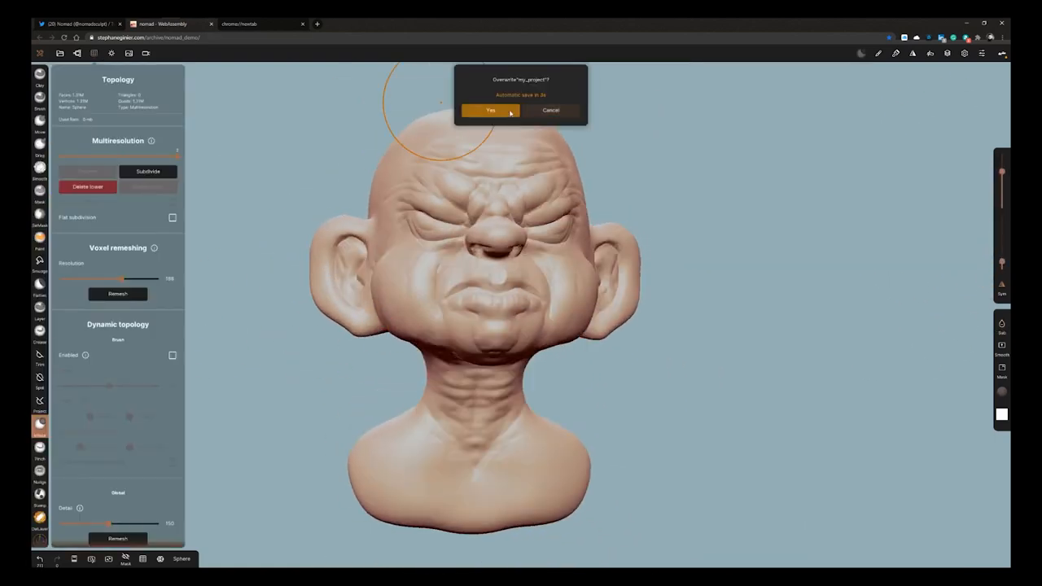
pyautogui.click(490, 109)
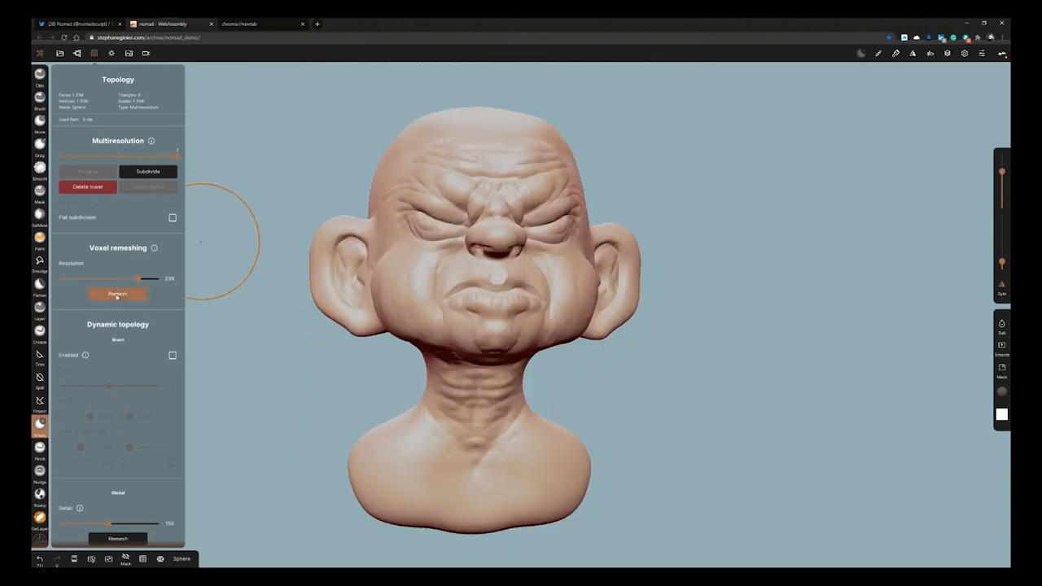
pyautogui.click(118, 293)
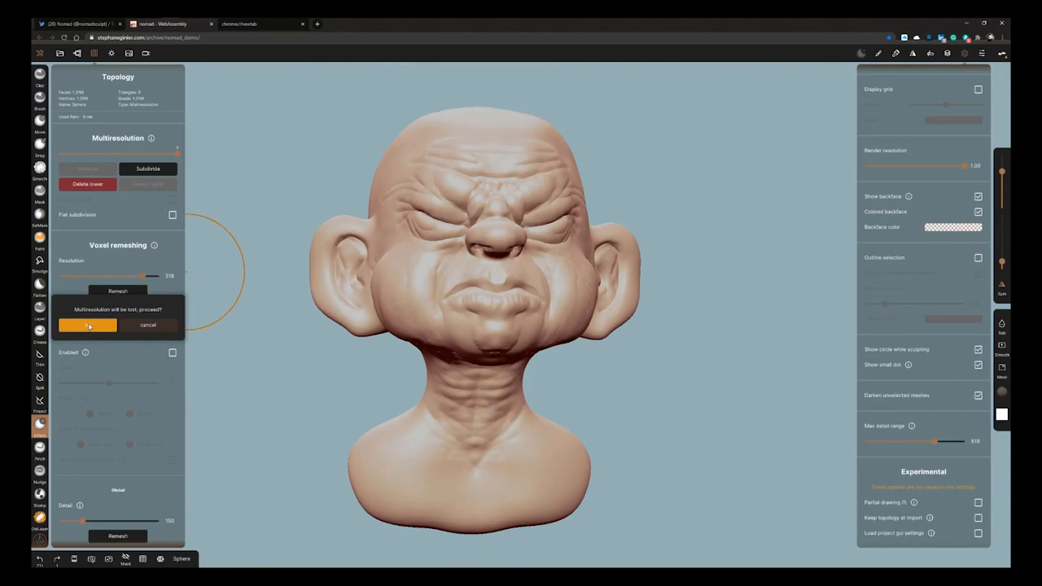
pyautogui.click(87, 325)
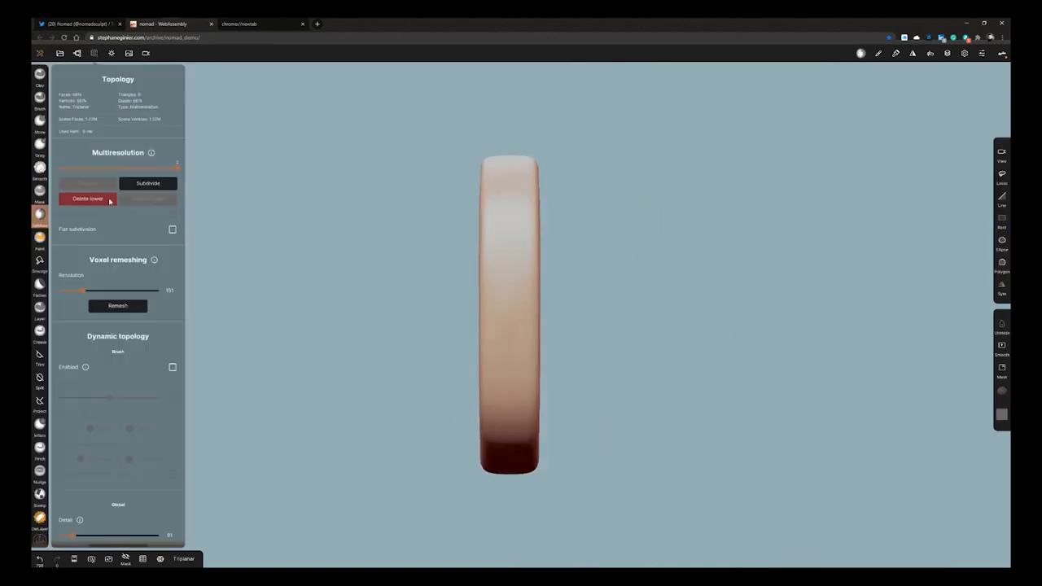
# Step: Delete the Triplanar slab's lower subdivision levels
pyautogui.click(39, 214)
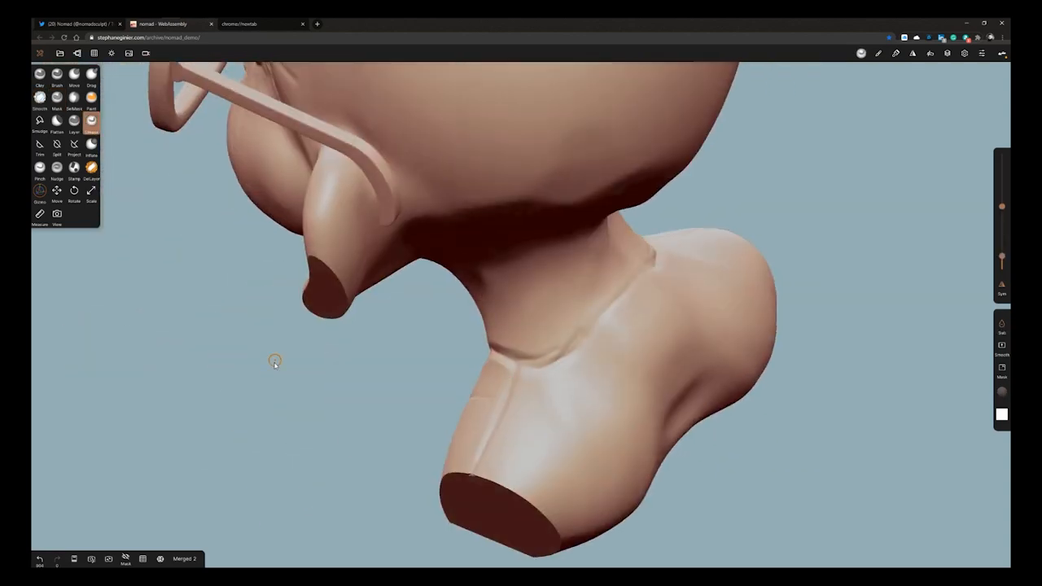
# Step: Rotate the view back to the front of the bust to paint
pyautogui.moveTo(275, 360); pyautogui.dragTo(576, 272)
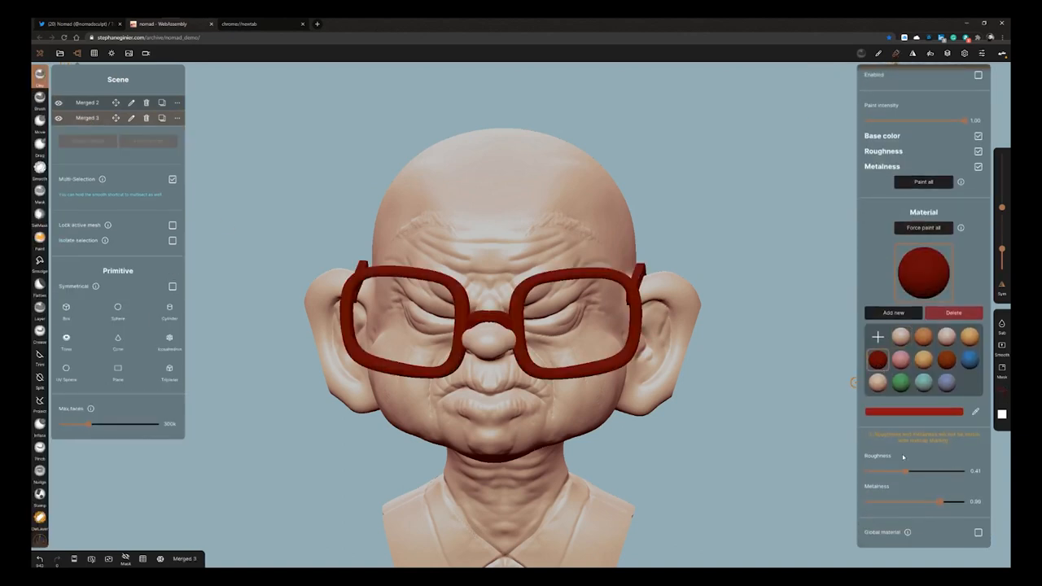
pyautogui.click(877, 360)
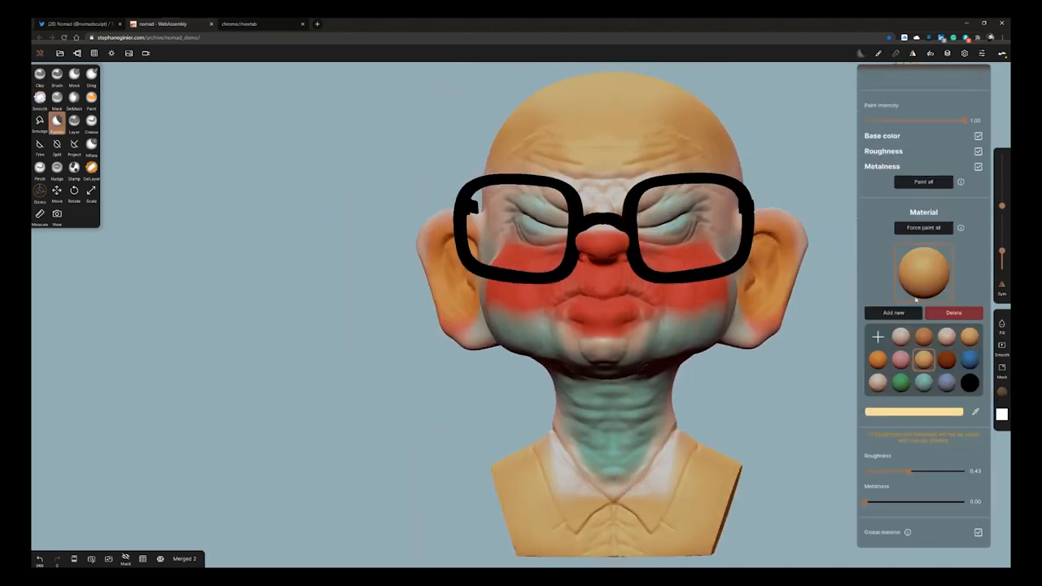
# Step: Blend the cheek, nose and neck colours with a soft Paint alpha, dismissing the error popup
pyautogui.click(900, 361)
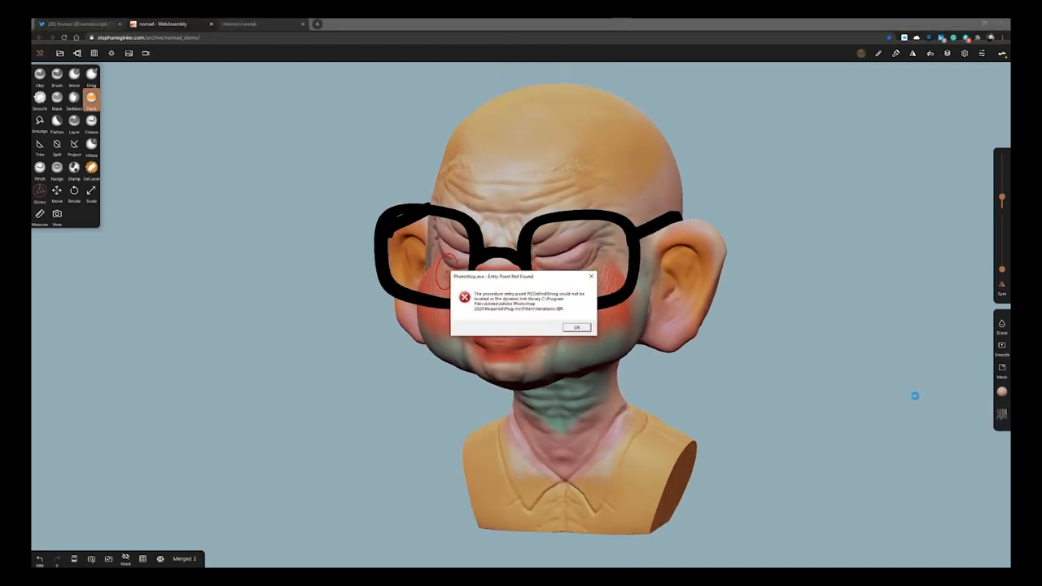
pyautogui.click(576, 326)
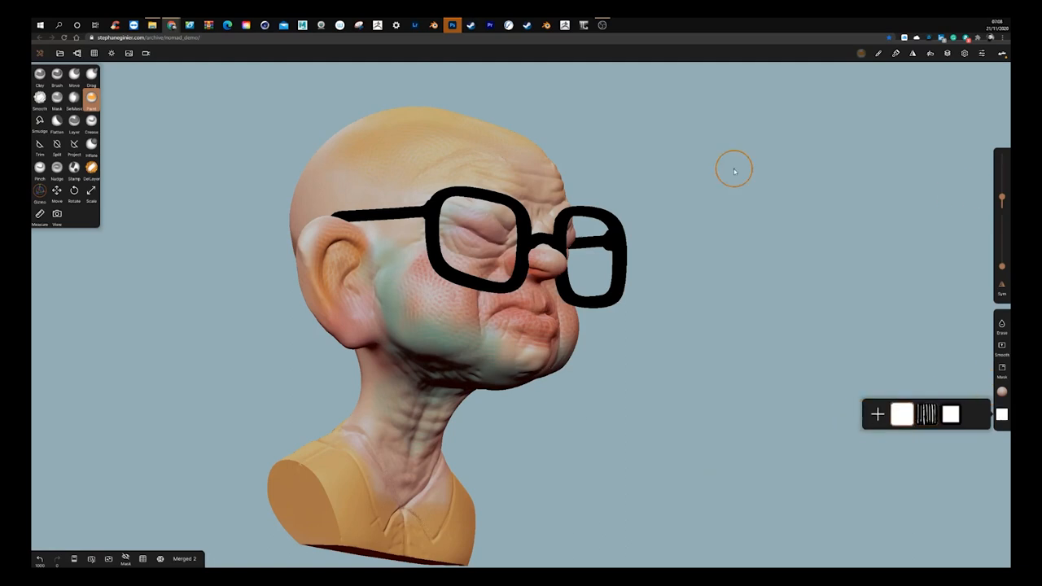
# Step: Paint the left and right collar flaps of the orange shirt black
pyautogui.moveTo(733, 171); pyautogui.dragTo(973, 267)
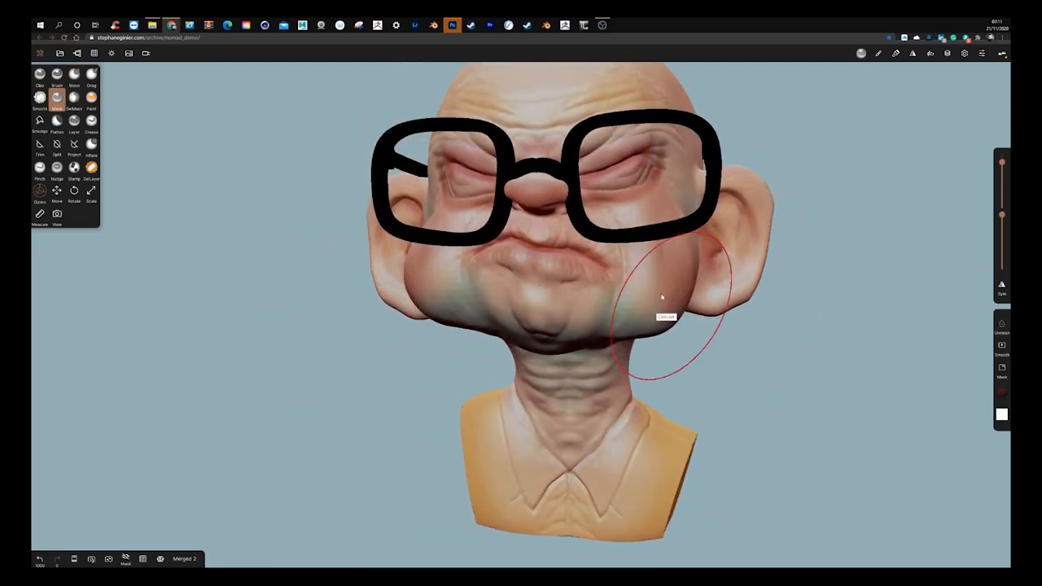
pyautogui.click(92, 97)
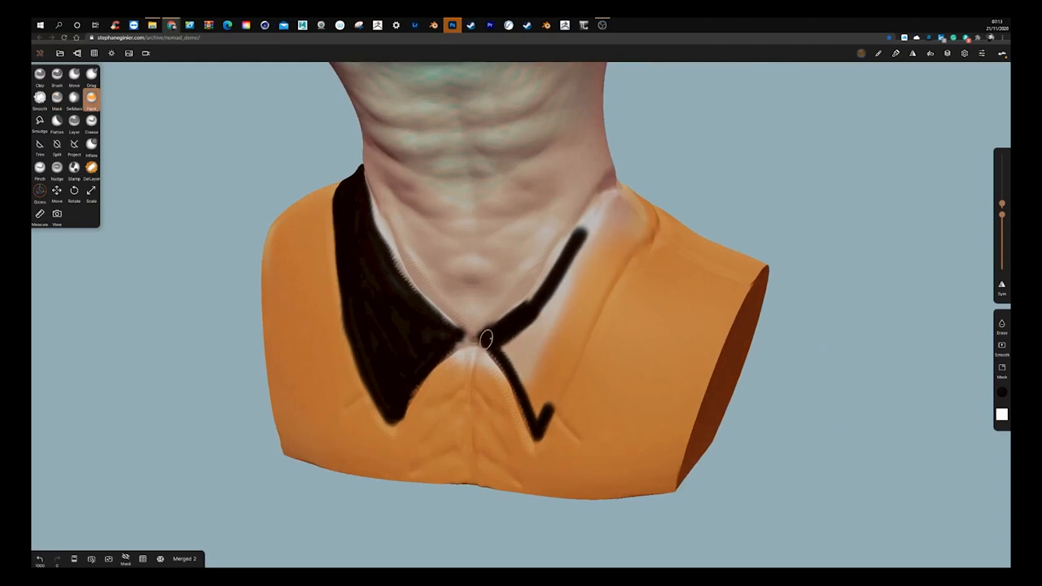
pyautogui.moveTo(486, 338); pyautogui.dragTo(574, 300)
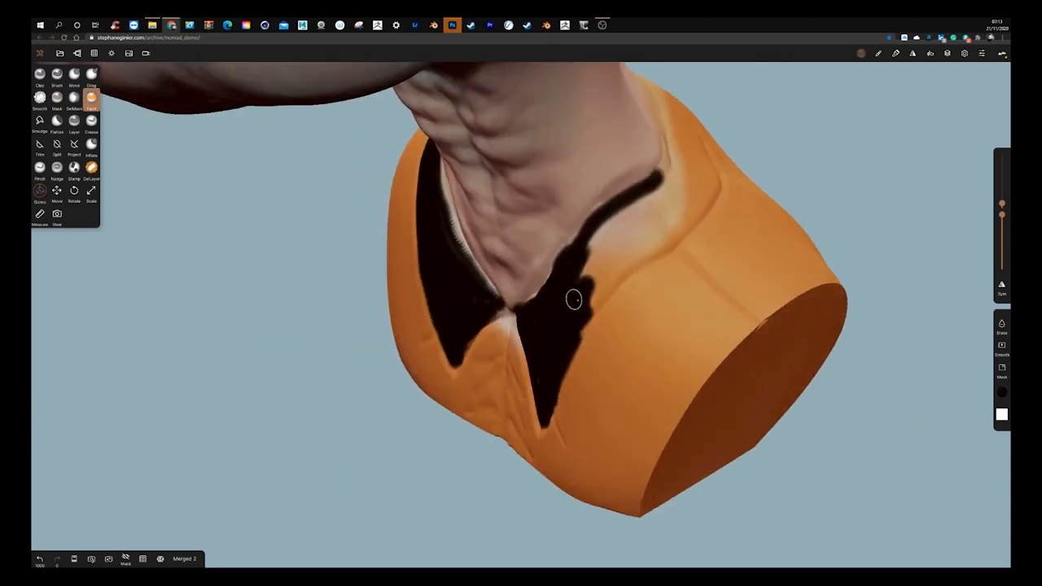